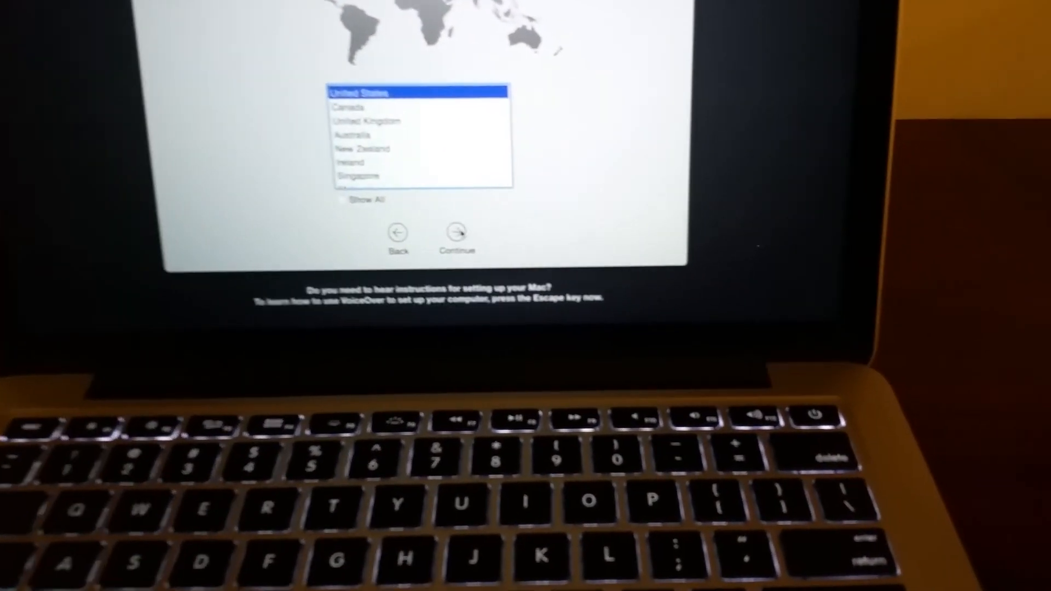
Confirm United States as the country and proceed to the Wi-Fi network step
click(457, 231)
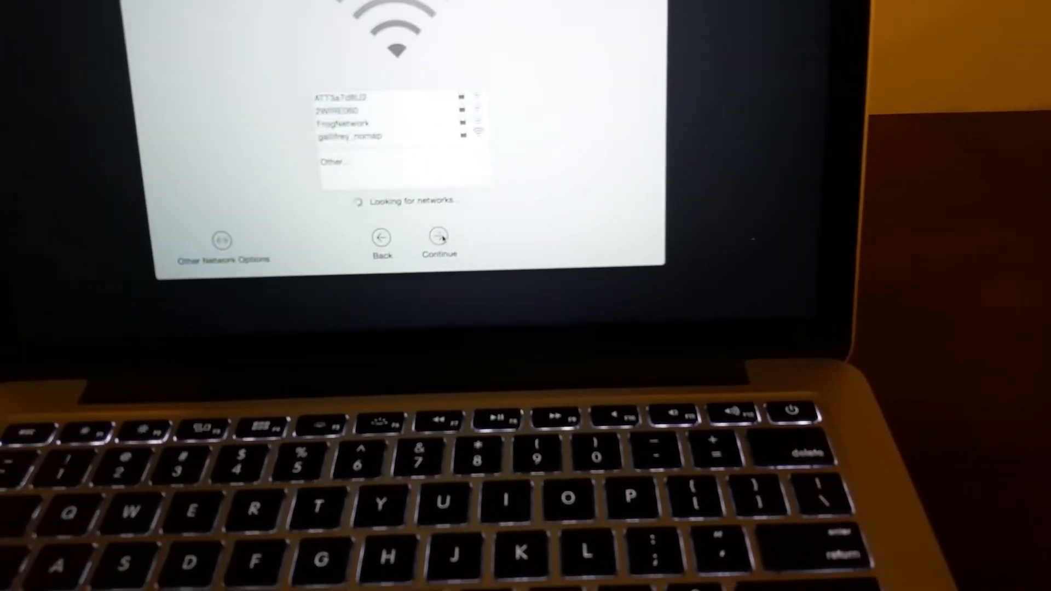
Choose the gallifrey_nomap network from the Wi-Fi list and begin connecting with its password
click(362, 132)
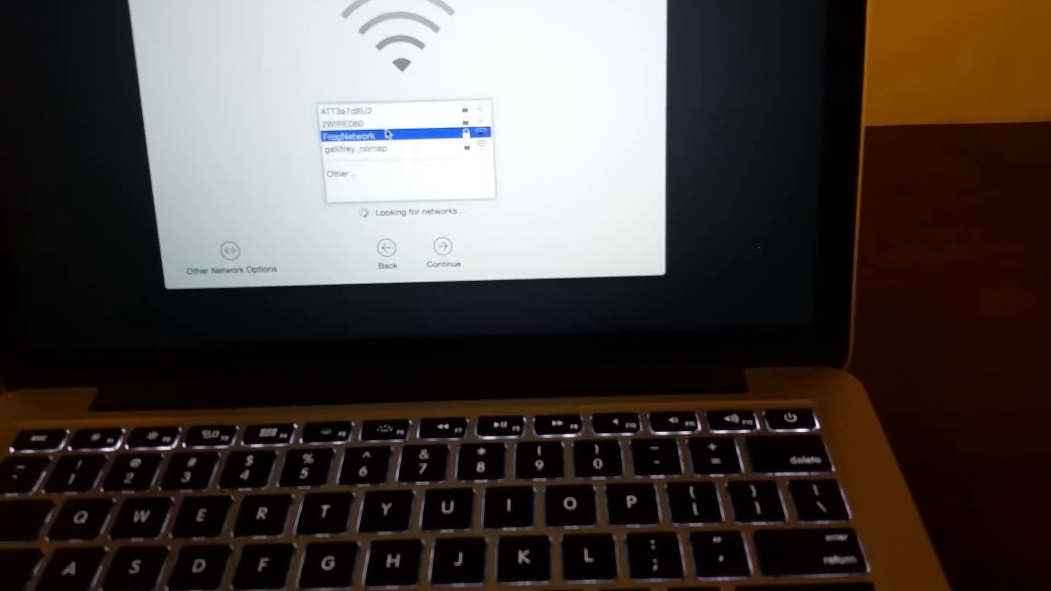
click(359, 148)
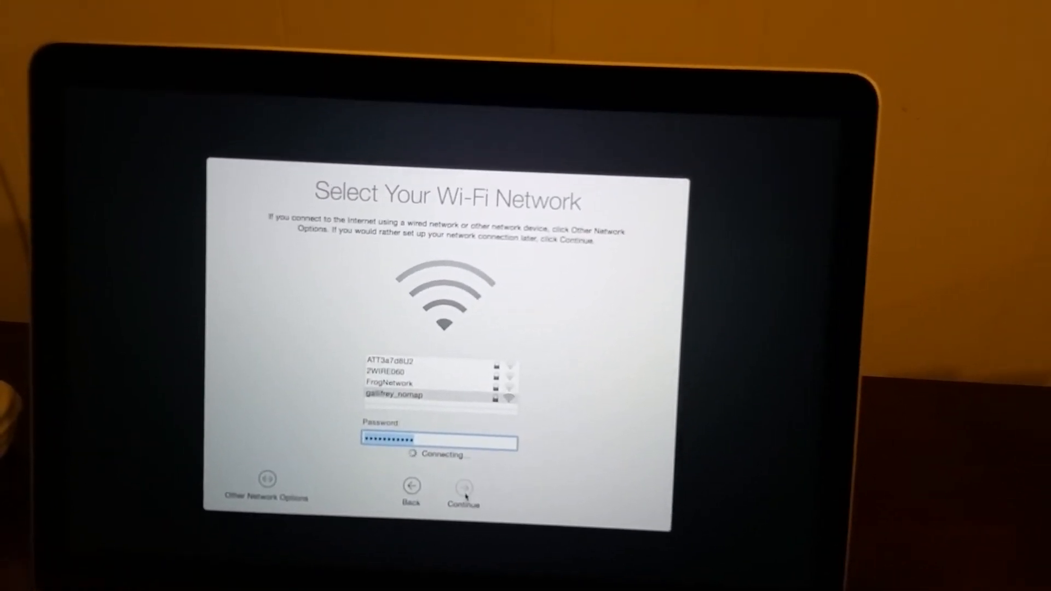
Continue past Wi-Fi and choose "Don't transfer any information now" to reach Apple ID sign-in
click(463, 486)
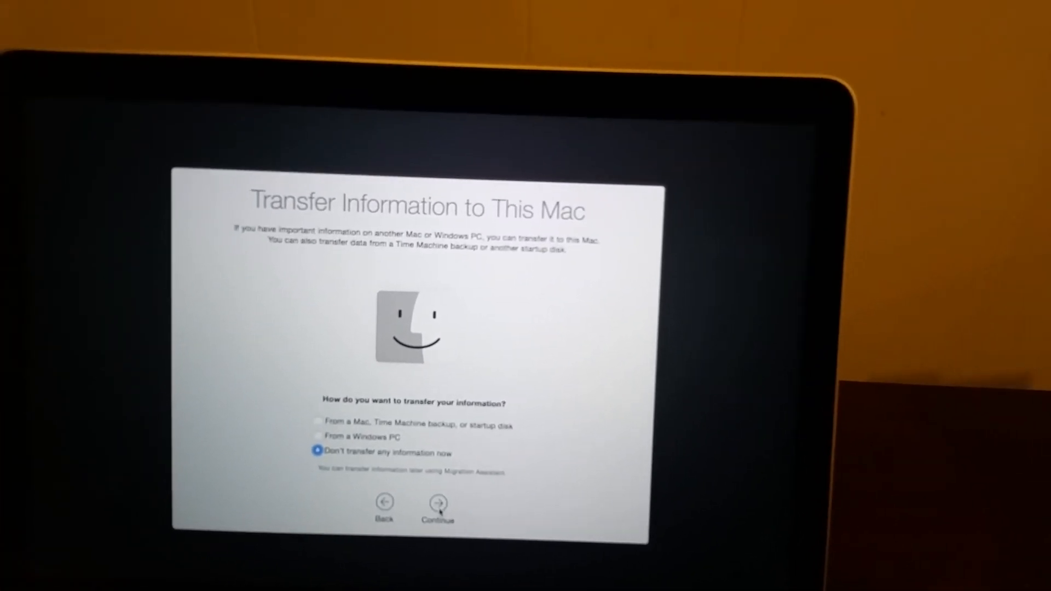
click(438, 503)
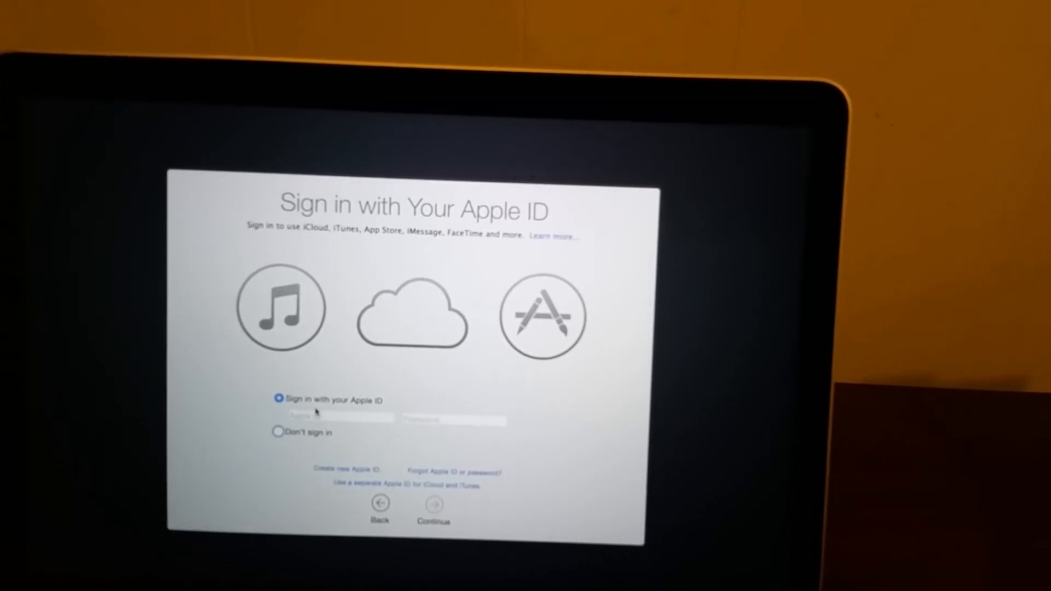